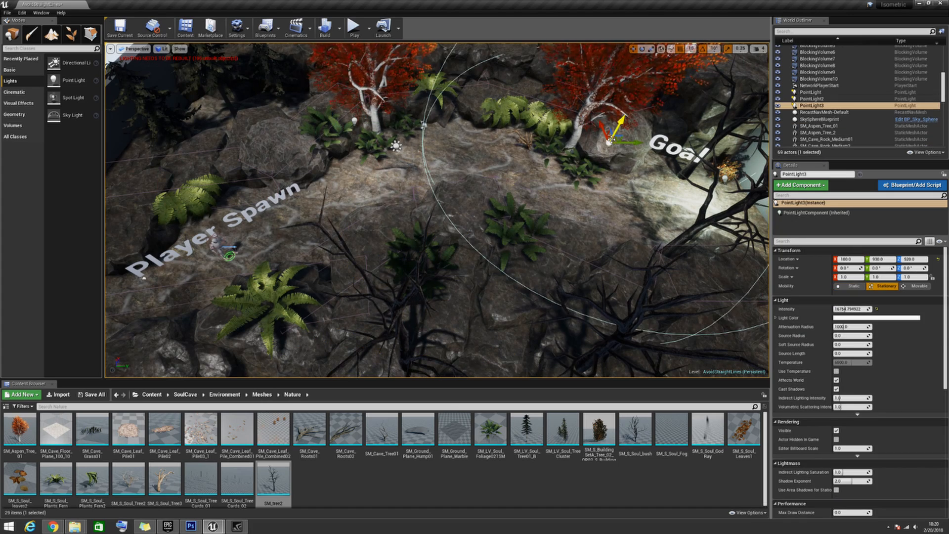
Select SkyLight then PostProcessVolume in the World Outliner to show its Lens settings
left_click(824, 115)
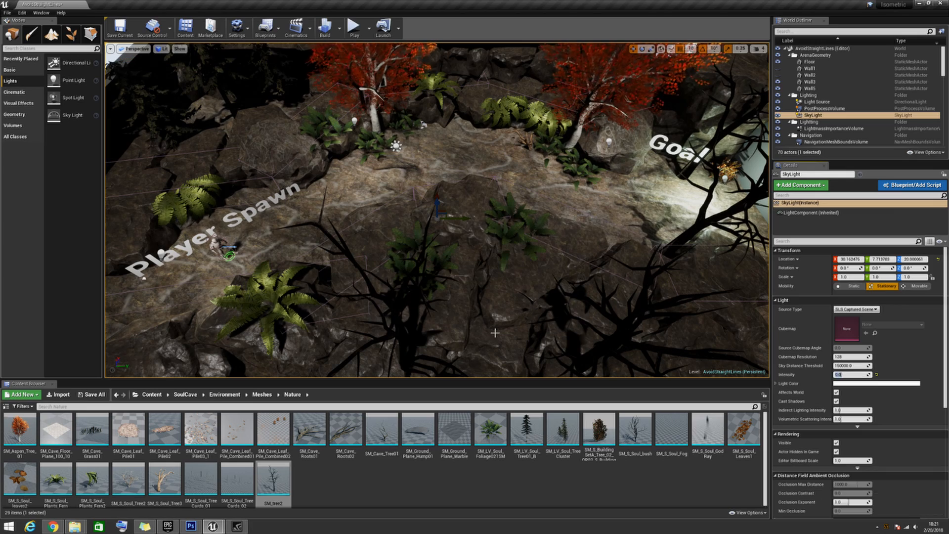
left_click(824, 109)
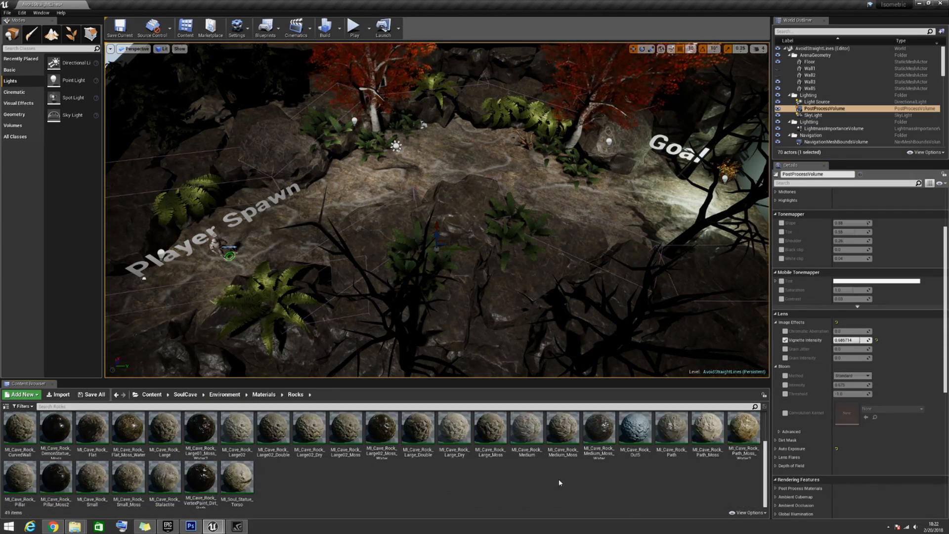